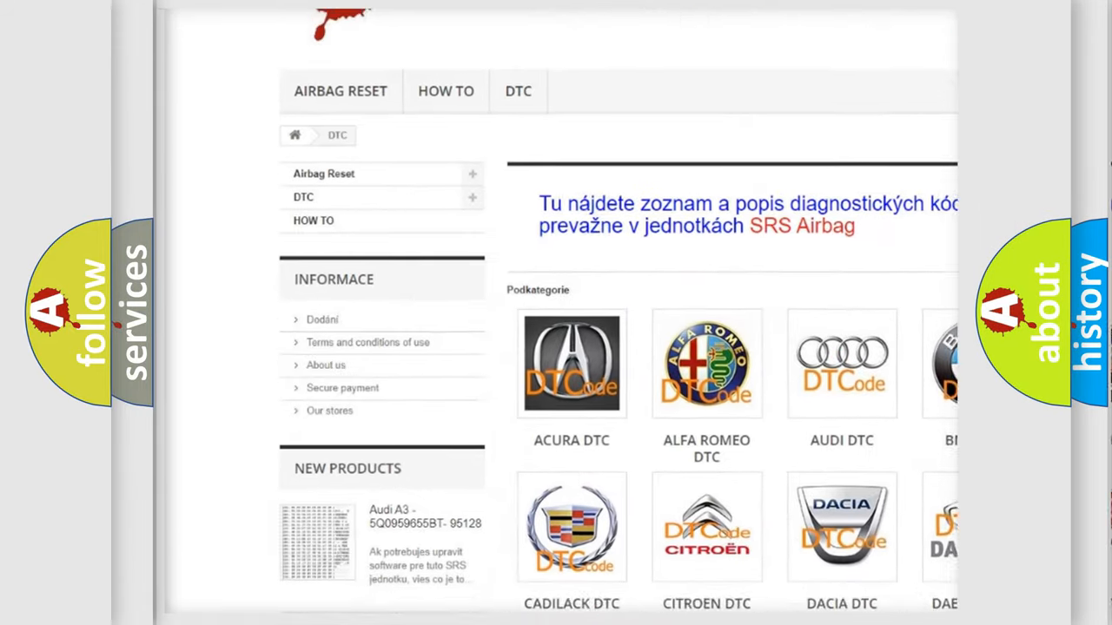
{"action": "scroll", "scroll_direction": "down", "scroll_amount": 3}
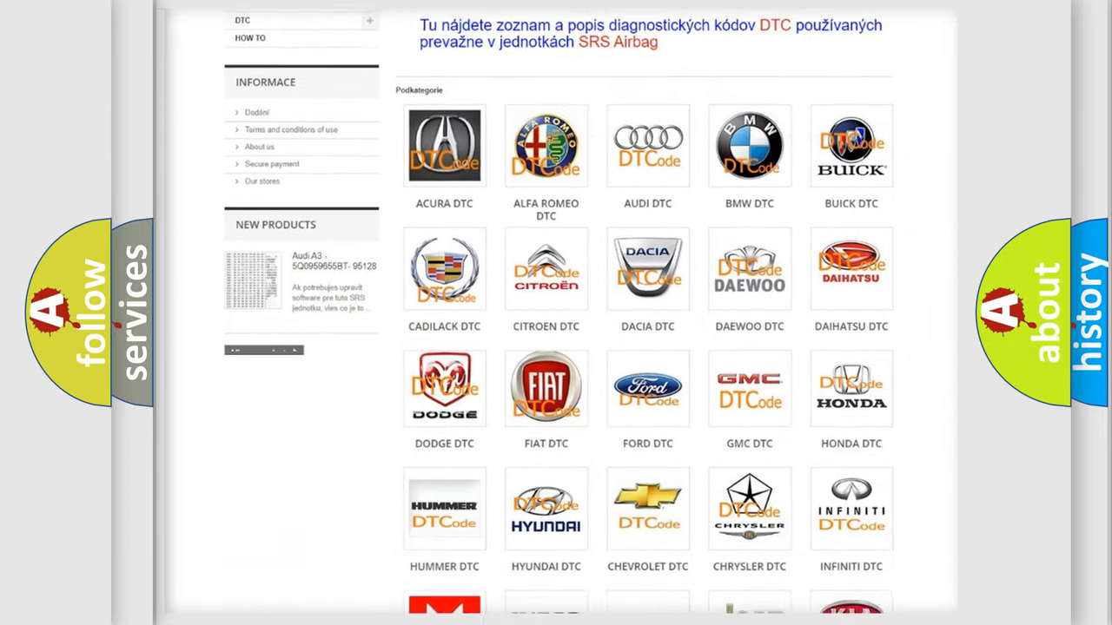
{"action": "scroll", "scroll_direction": "down", "scroll_amount": 3}
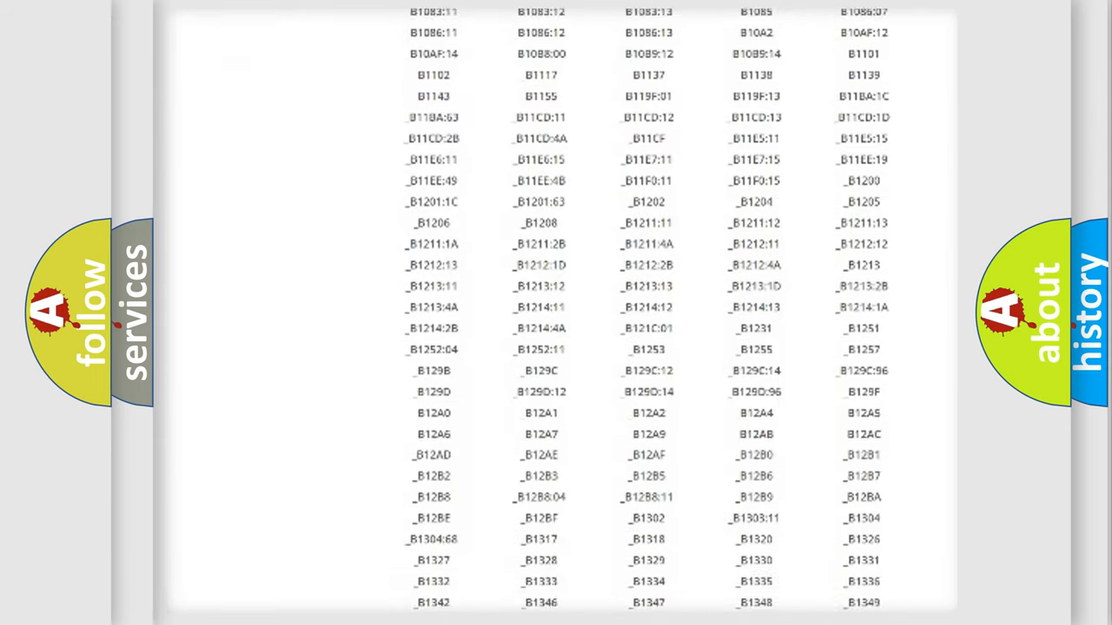
{"action": "scroll", "scroll_direction": "down", "scroll_amount": 3}
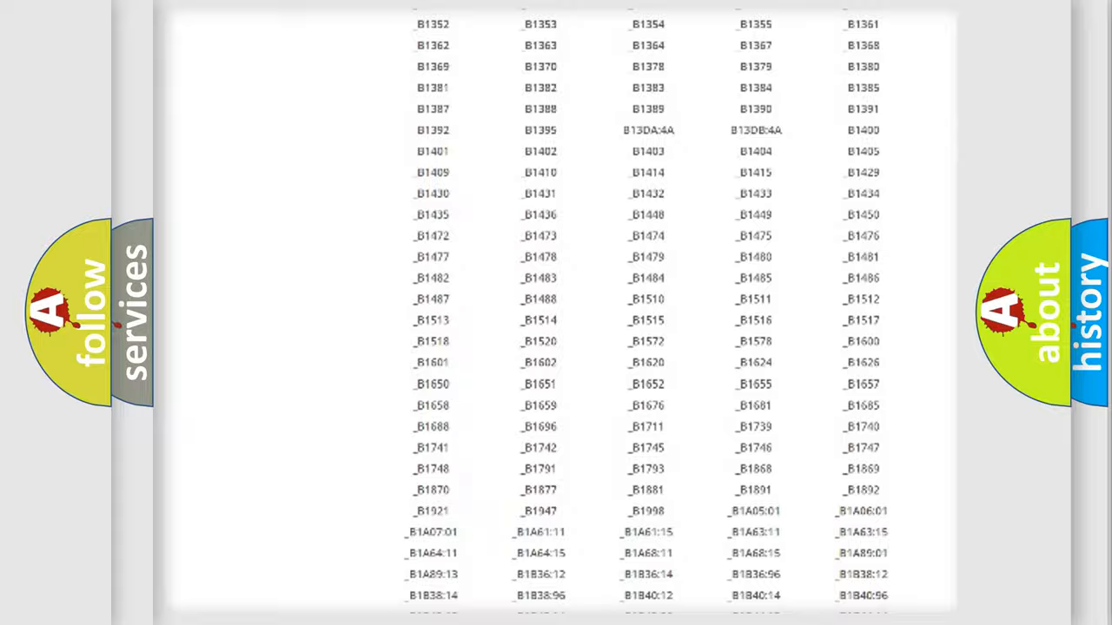